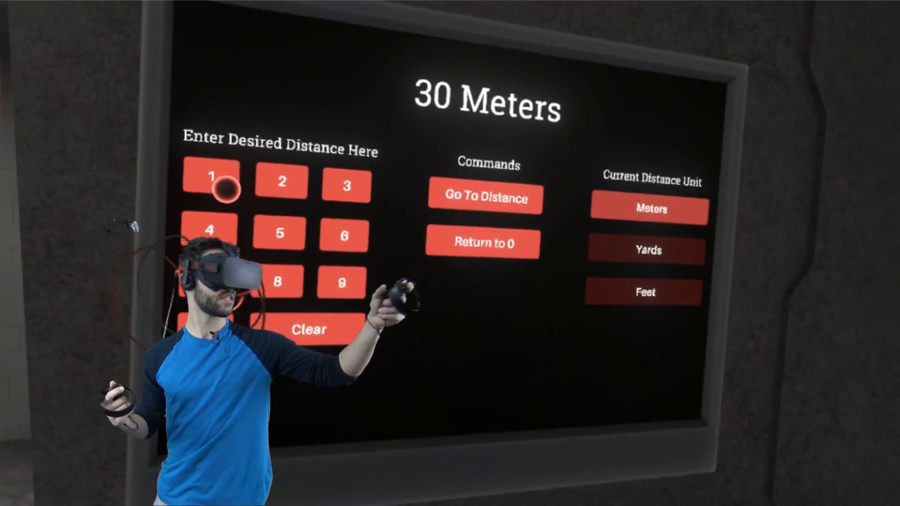
Step: Enter 1 on the keypad as the new distance, replacing 30 Meters with 1 Meters
click(213, 182)
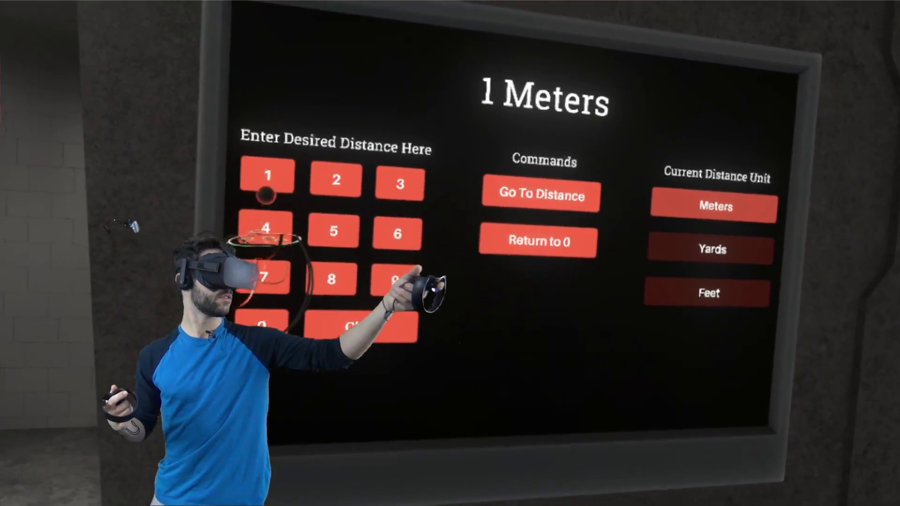